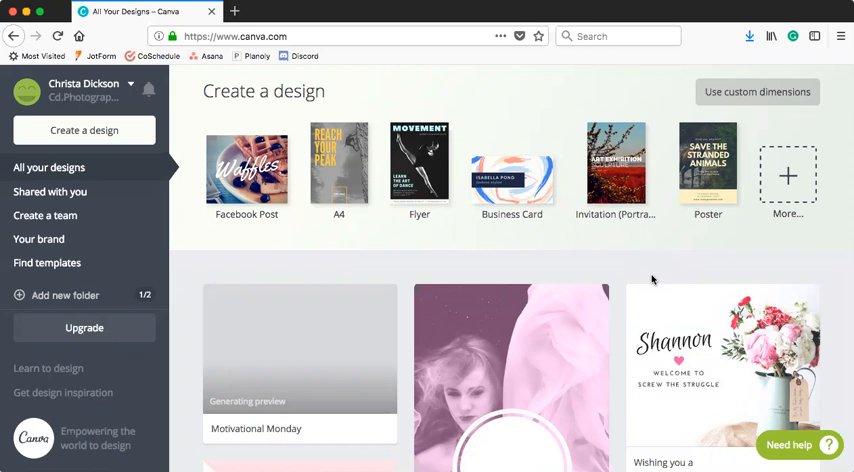
Step: Create a new custom-size design of 1080 × 1920 px
{"action": "left_click", "coordinate": [288, 36]}
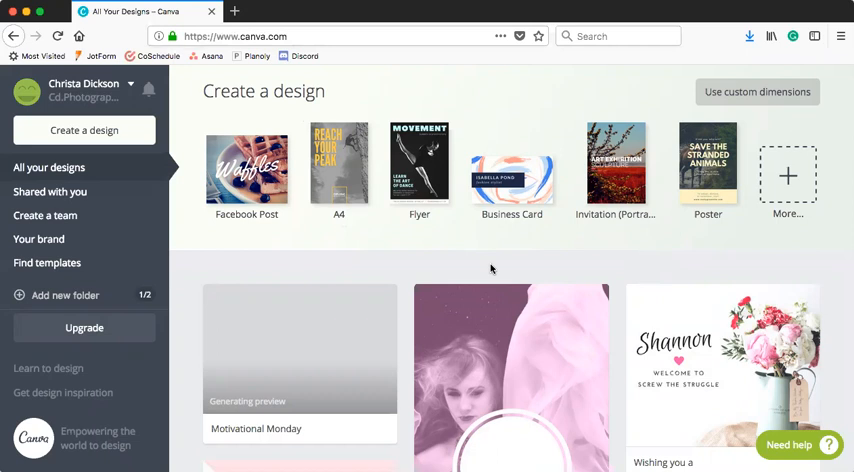
{"action": "mouse_move", "coordinate": [731, 103]}
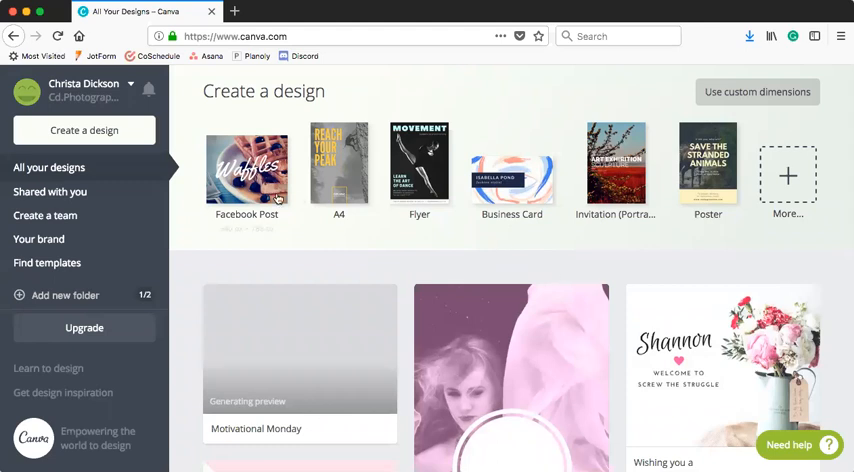
{"action": "mouse_move", "coordinate": [775, 210]}
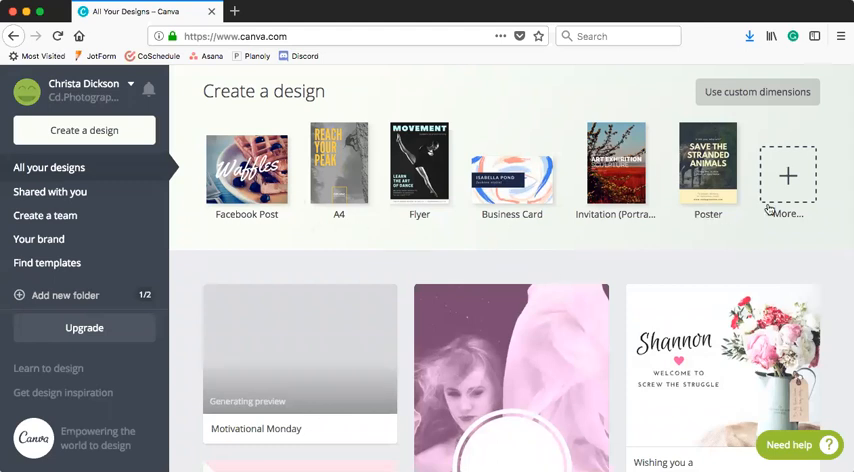
{"action": "mouse_move", "coordinate": [768, 298]}
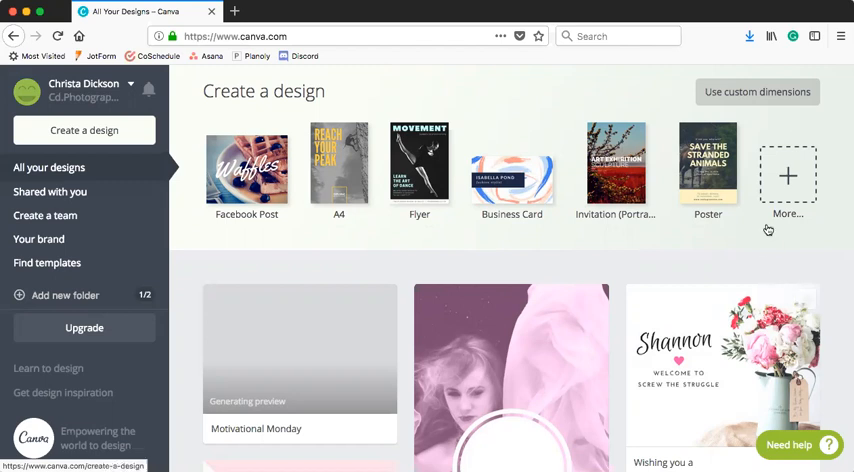
{"action": "mouse_move", "coordinate": [741, 106]}
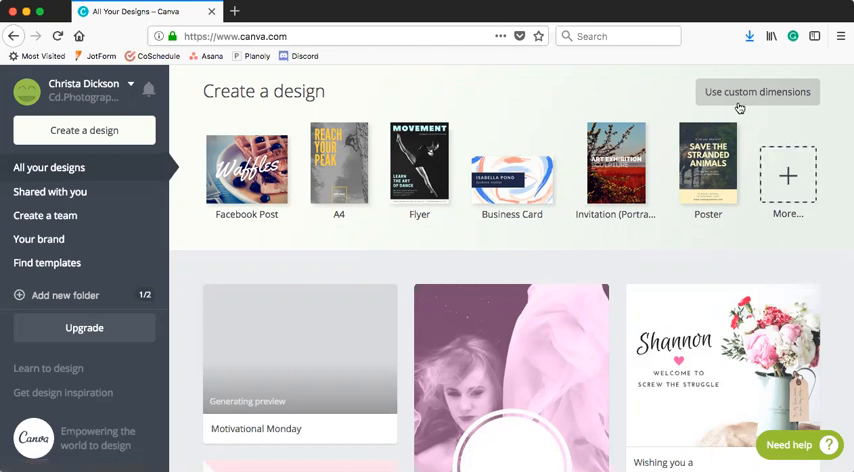
{"action": "mouse_move", "coordinate": [670, 231]}
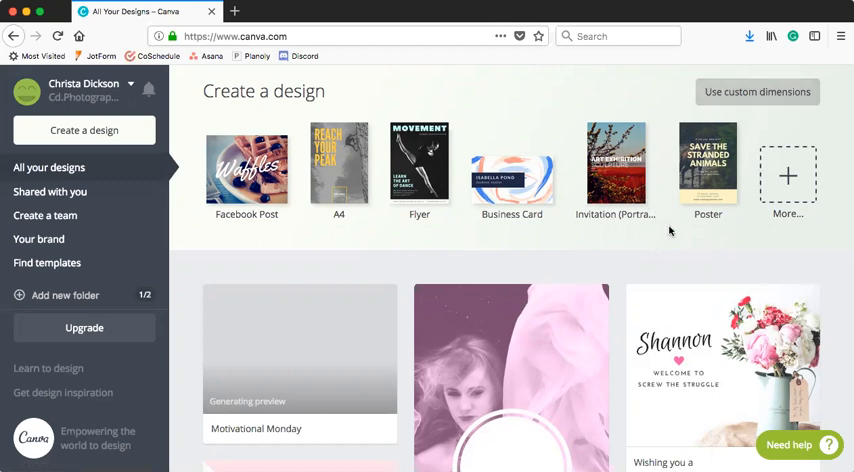
{"action": "left_click", "coordinate": [757, 91]}
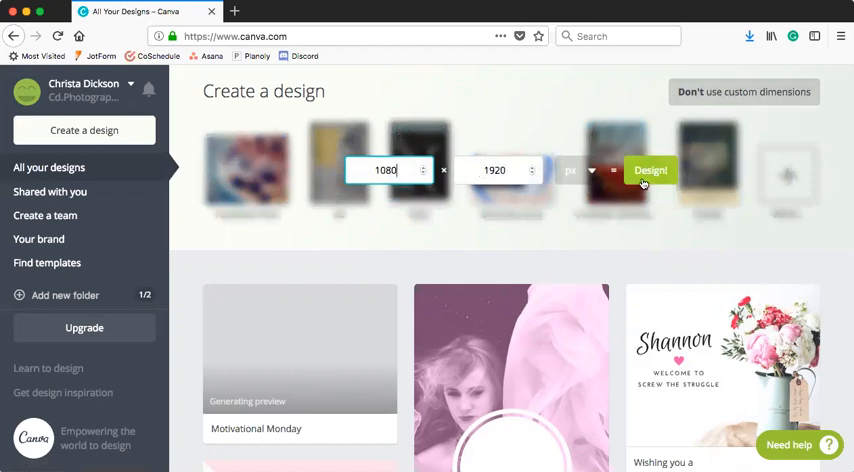
{"action": "left_click", "coordinate": [649, 170]}
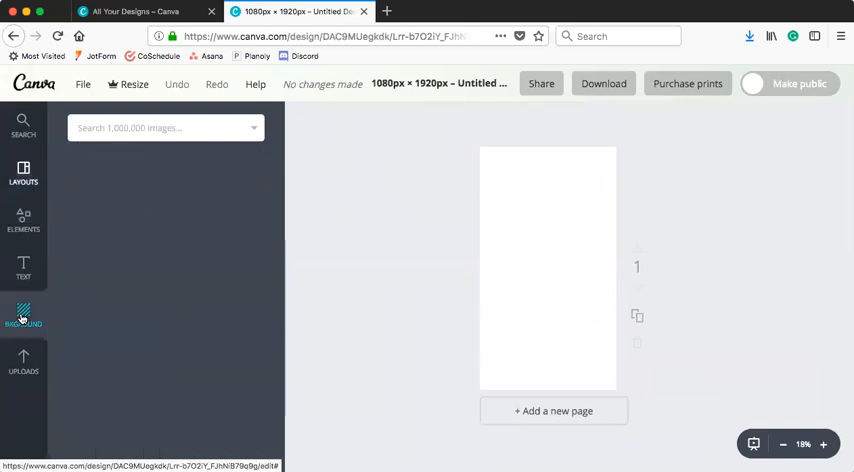
Step: Preview an orange page background swatch, keep the page white, and show uploaded images
{"action": "left_click", "coordinate": [114, 293]}
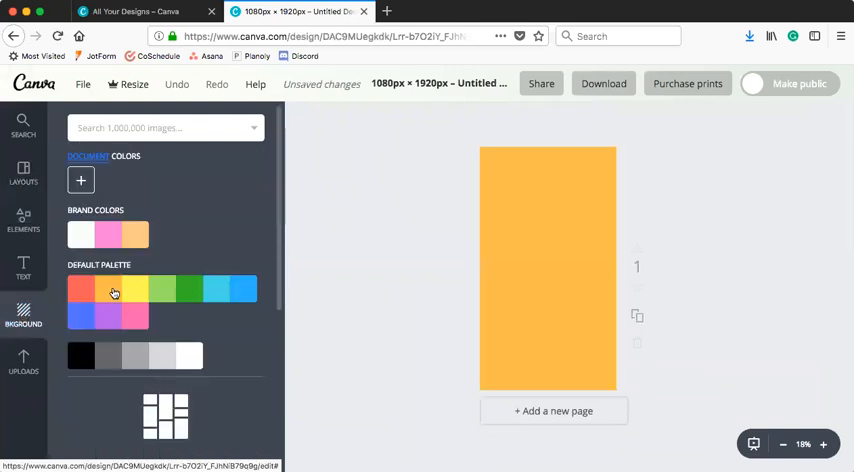
{"action": "left_click", "coordinate": [184, 289]}
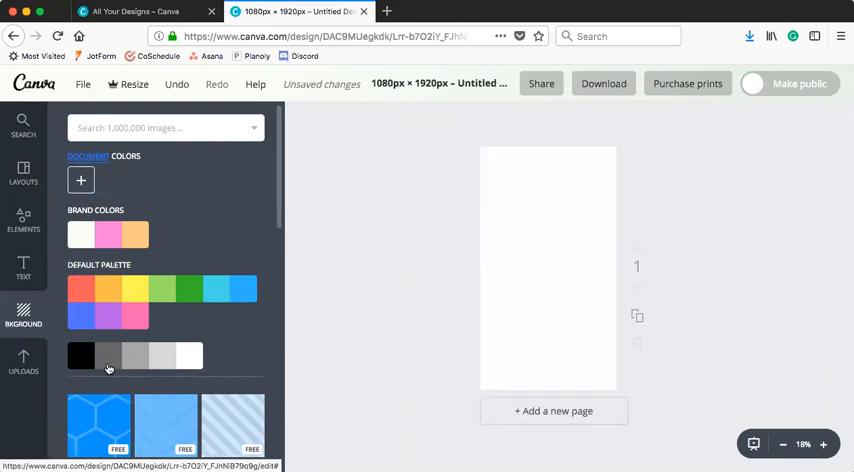
{"action": "left_click", "coordinate": [23, 362]}
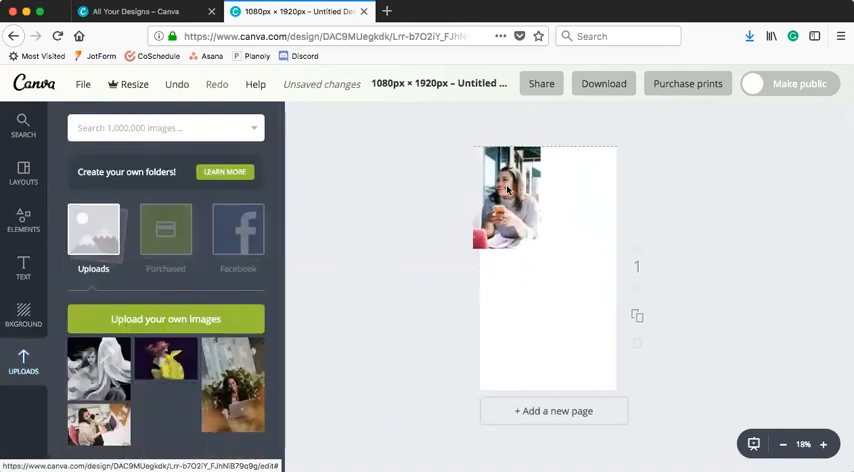
Step: Place the uploaded woman photo and enlarge it to cover the whole page
{"action": "left_click", "coordinate": [512, 195]}
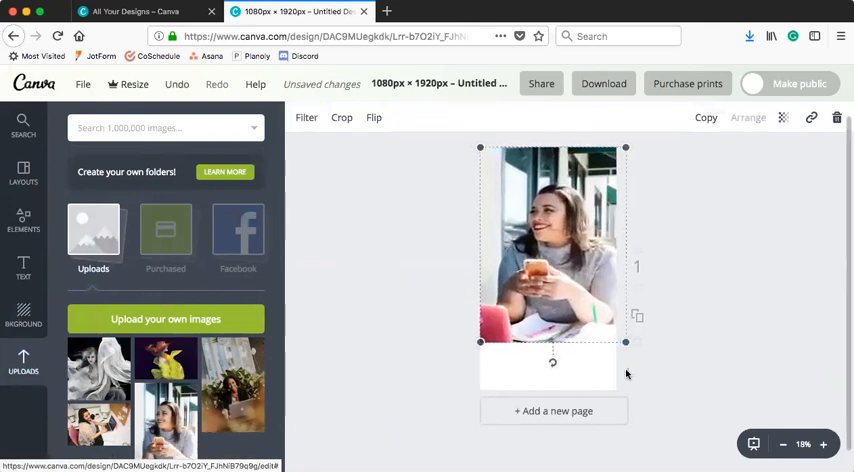
{"action": "left_click_drag", "start_coordinate": [626, 342], "coordinate": [648, 387]}
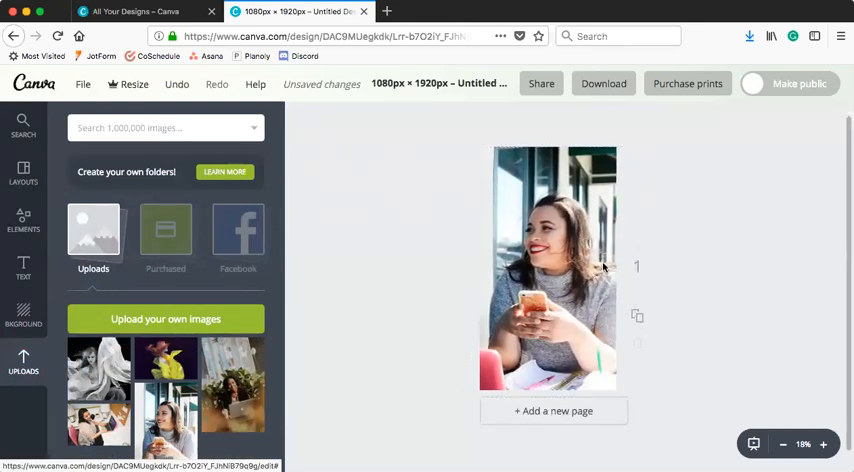
{"action": "left_click", "coordinate": [552, 248]}
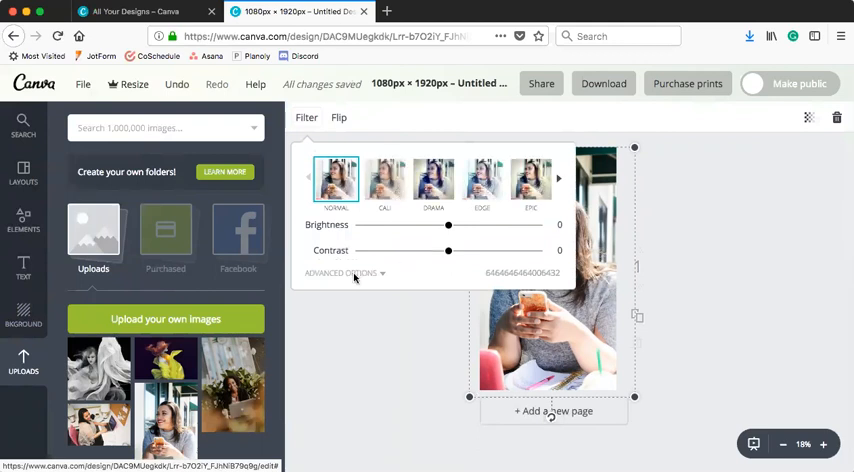
Step: Tint the photo +100 pink, blur +18, brighten +12, and lower its transparency
{"action": "left_click", "coordinate": [342, 273]}
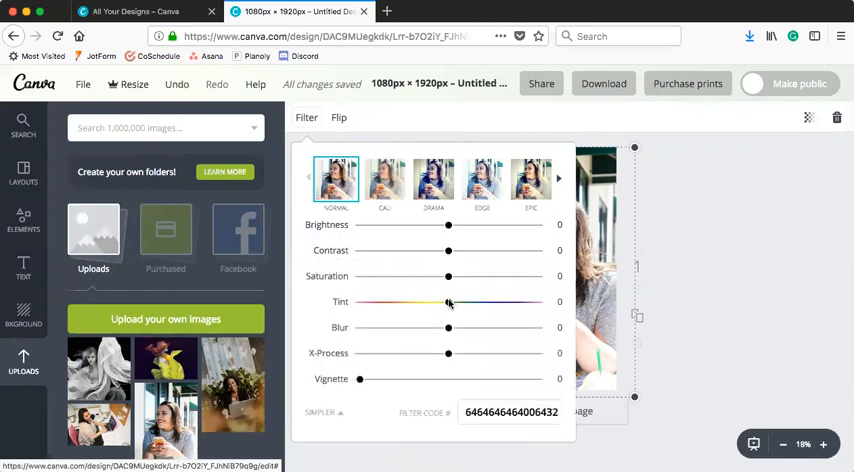
{"action": "left_click_drag", "start_coordinate": [448, 301], "coordinate": [537, 301]}
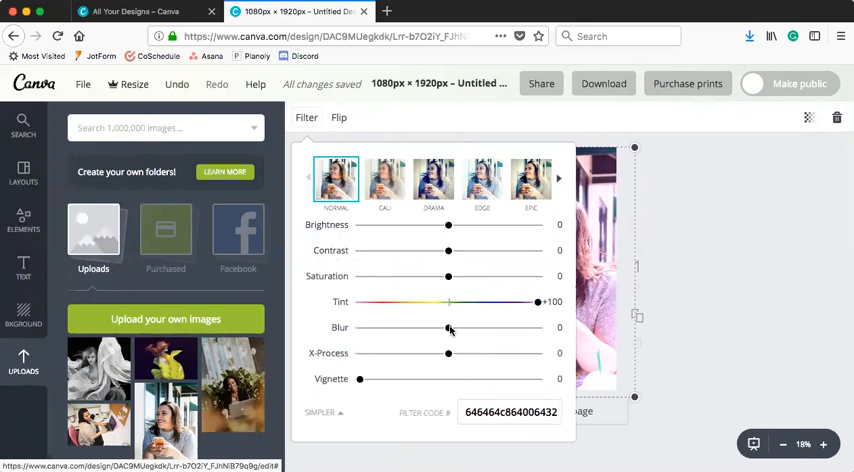
{"action": "left_click_drag", "start_coordinate": [449, 327], "coordinate": [463, 327]}
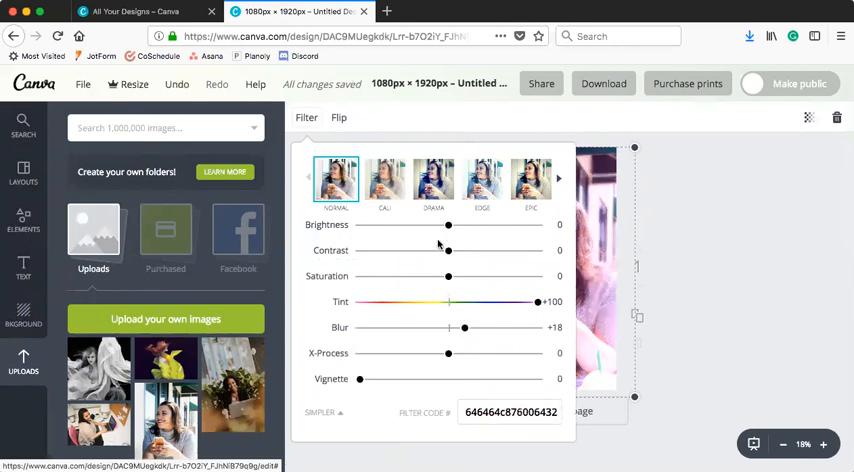
{"action": "left_click_drag", "start_coordinate": [448, 225], "coordinate": [458, 225]}
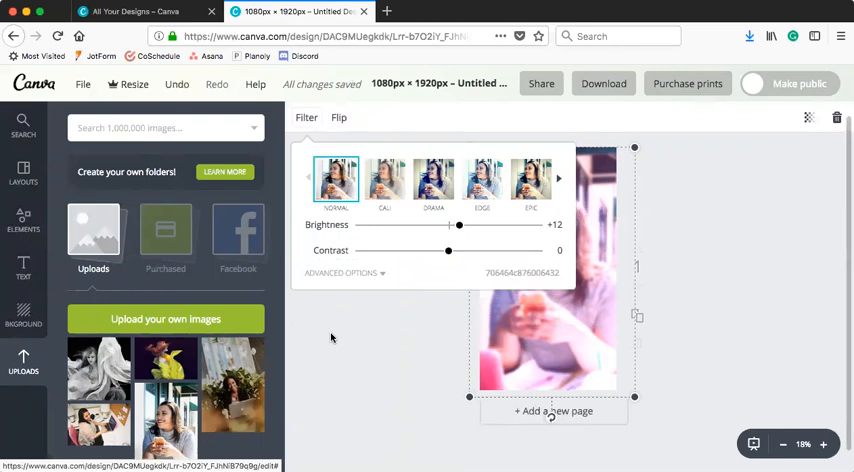
{"action": "left_click", "coordinate": [810, 119]}
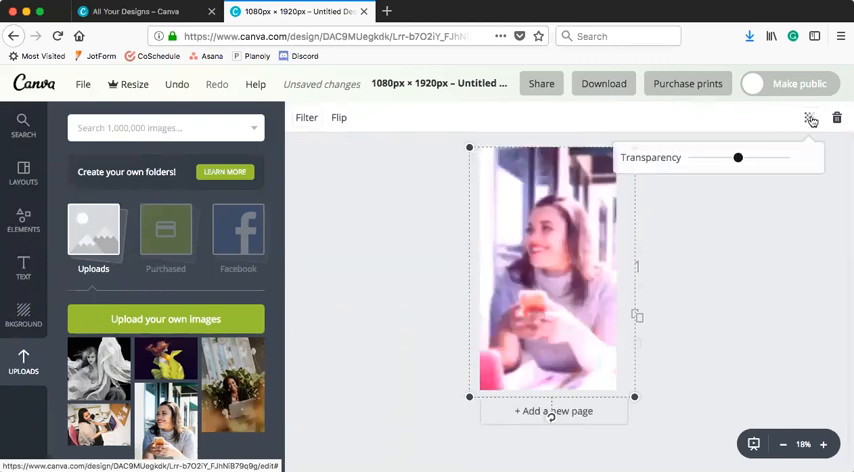
{"action": "left_click_drag", "start_coordinate": [738, 158], "coordinate": [757, 158]}
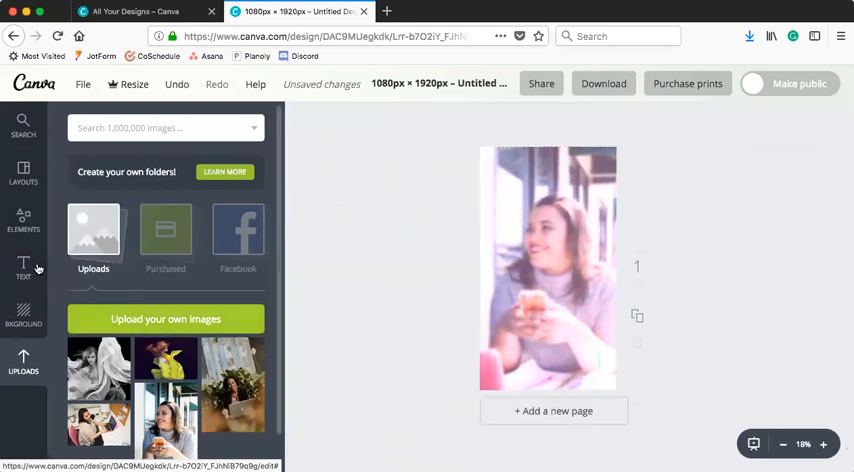
Step: Add a circle shape to the page from the Elements shapes
{"action": "left_click", "coordinate": [20, 220]}
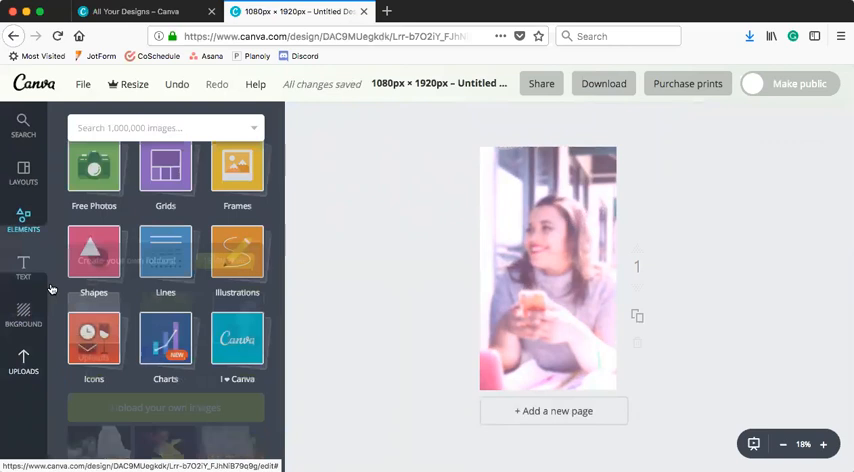
{"action": "left_click", "coordinate": [94, 262]}
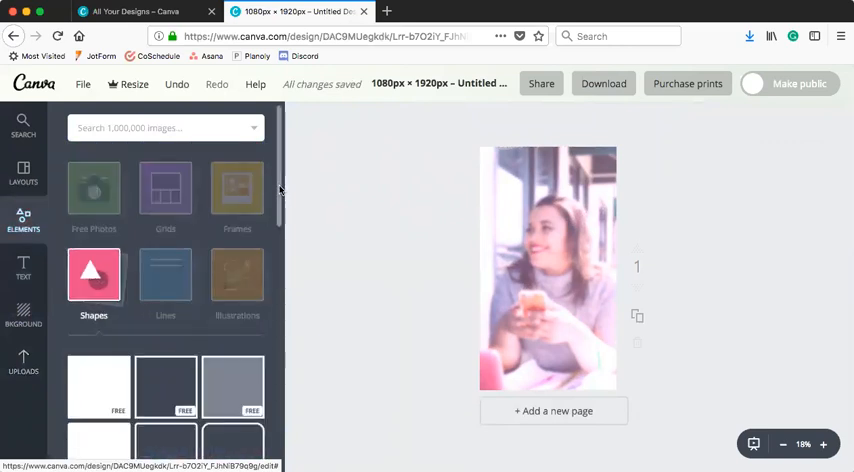
{"action": "left_click", "coordinate": [93, 275]}
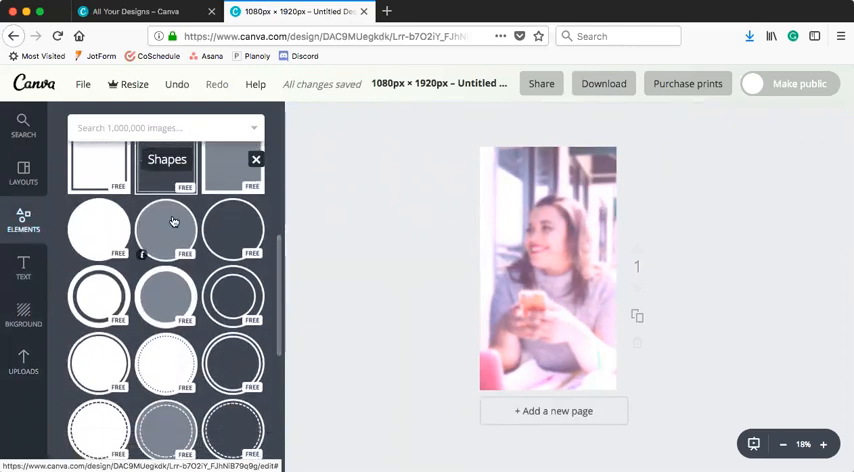
{"action": "mouse_move", "coordinate": [168, 227]}
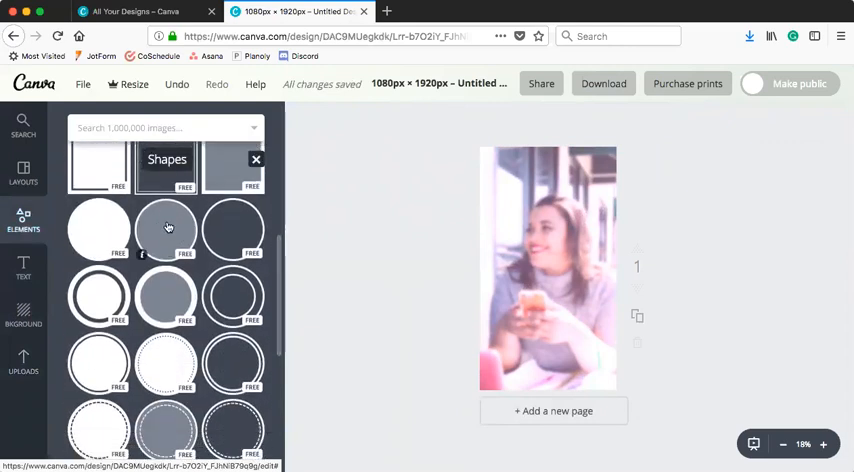
{"action": "mouse_move", "coordinate": [247, 296]}
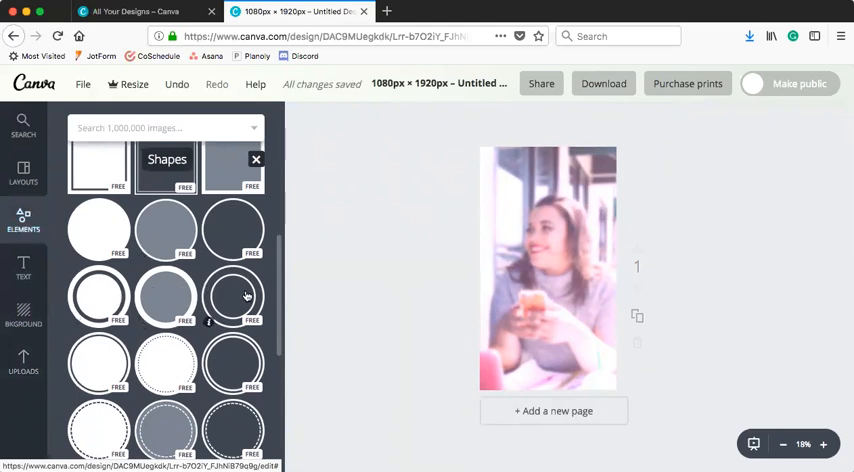
{"action": "mouse_move", "coordinate": [215, 415]}
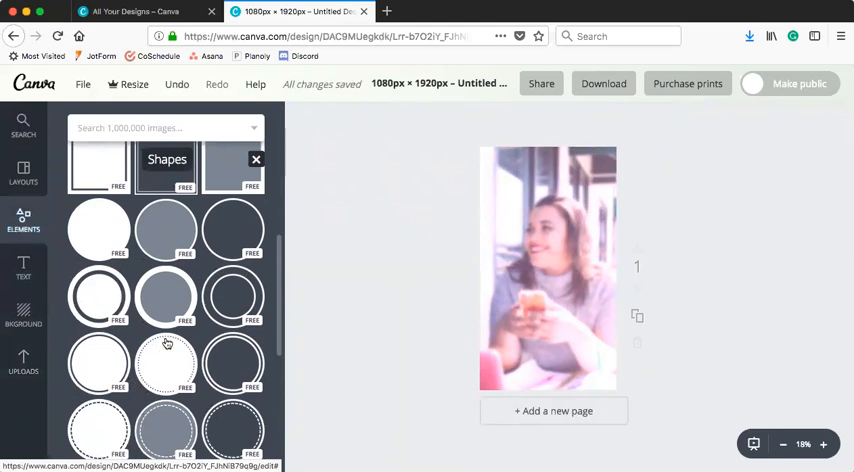
{"action": "left_click", "coordinate": [161, 227]}
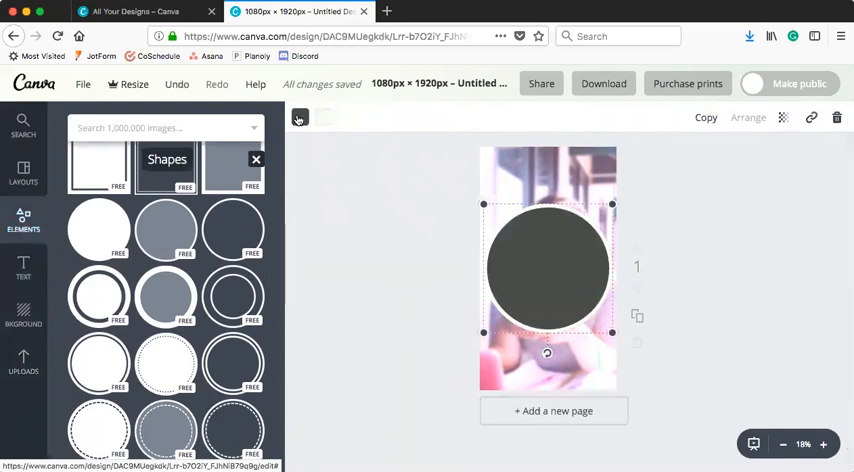
Step: Give the circle a custom pink hex fill and a black outline
{"action": "left_click", "coordinate": [298, 117]}
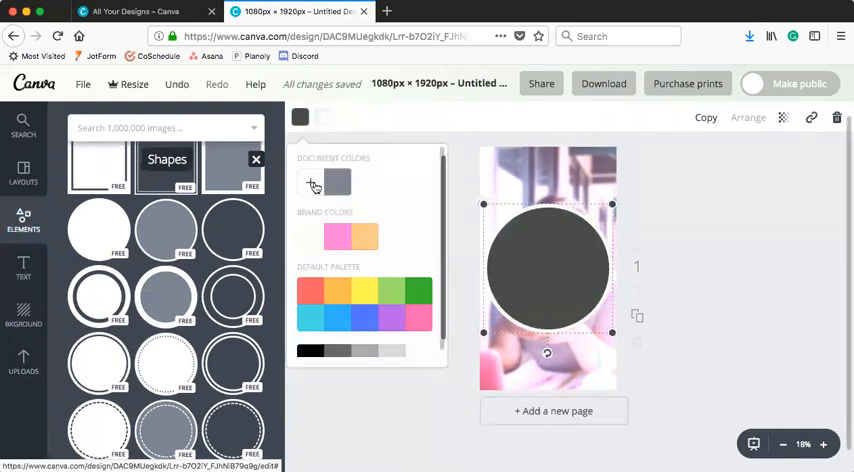
{"action": "left_click", "coordinate": [311, 185]}
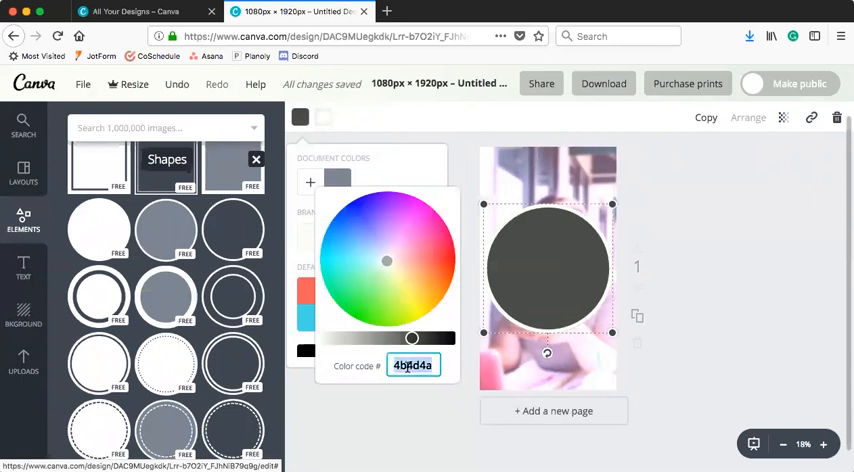
{"action": "left_click", "coordinate": [396, 238]}
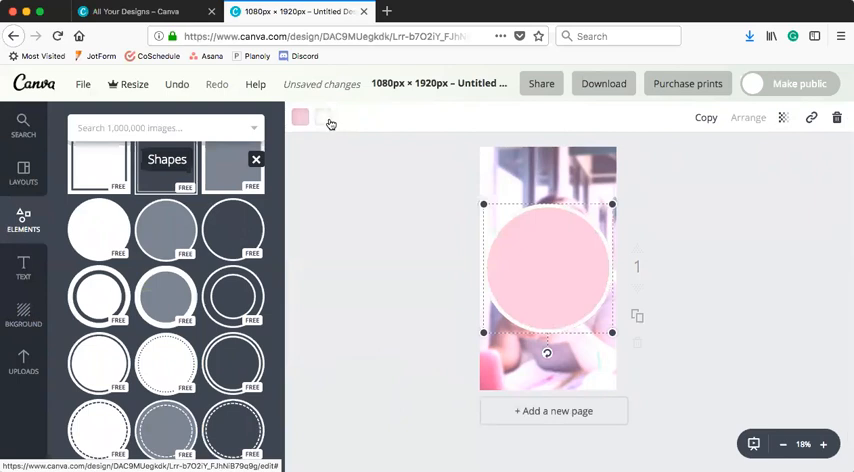
{"action": "left_click", "coordinate": [300, 120]}
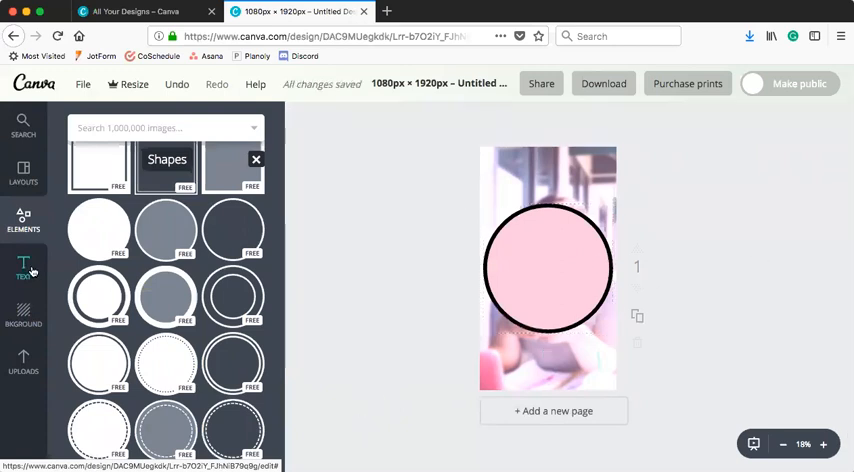
Step: Add a heading inside the circle reading 'Photoshoot Life'
{"action": "left_click", "coordinate": [24, 270]}
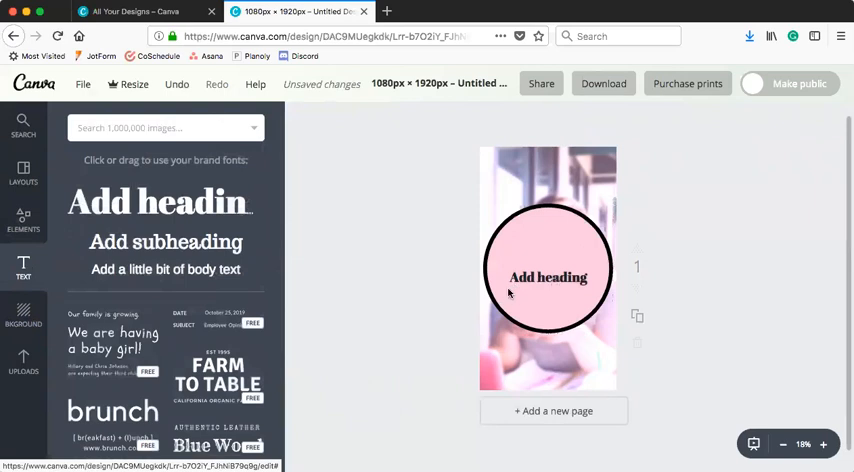
{"action": "left_click", "coordinate": [548, 277]}
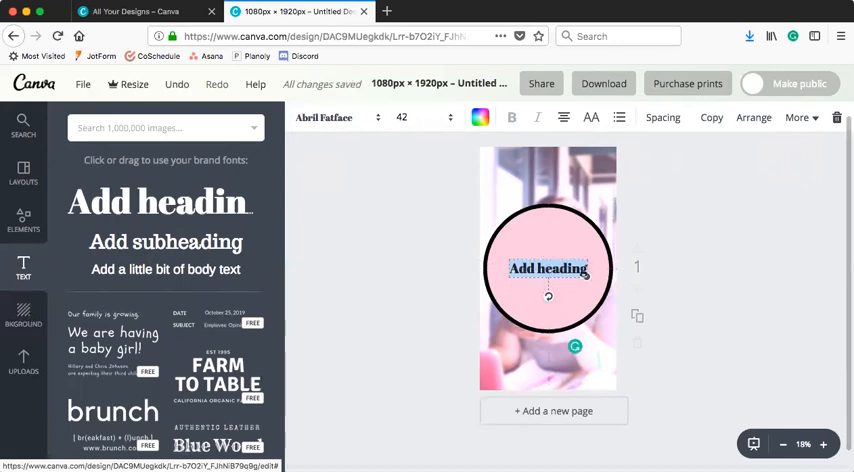
{"action": "type", "text": "Photoshoot Life"}
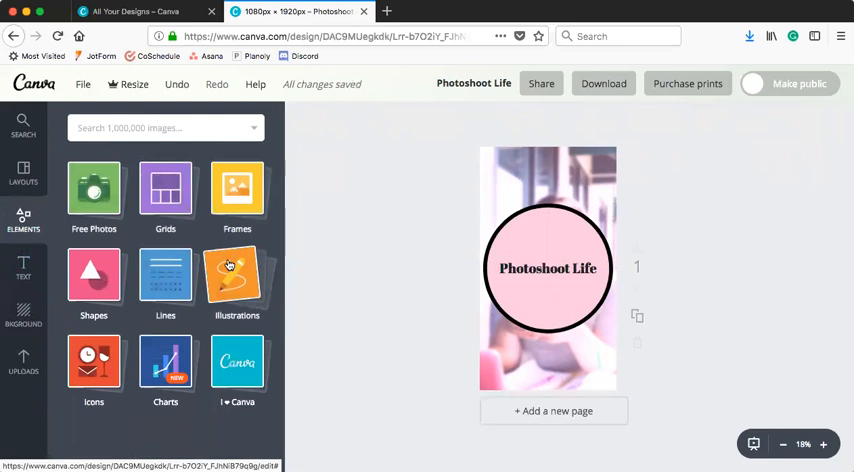
Step: Search 'camera' illustrations and add a free black camera from the results
{"action": "left_click", "coordinate": [237, 278]}
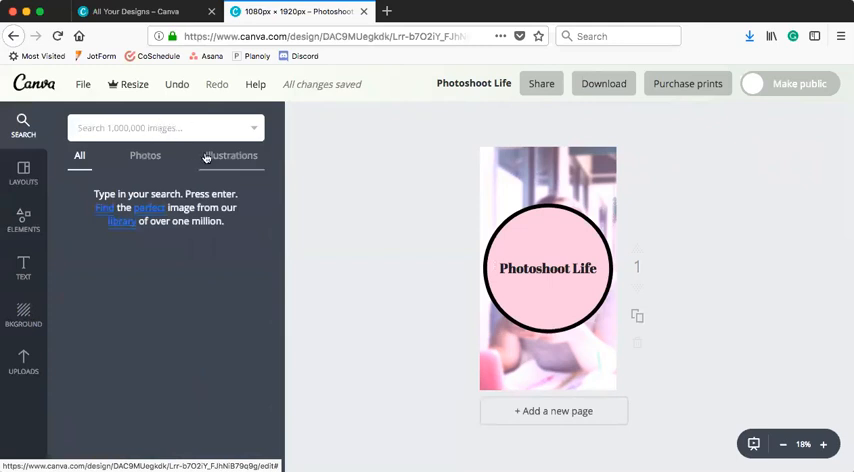
{"action": "type", "text": "camera"}
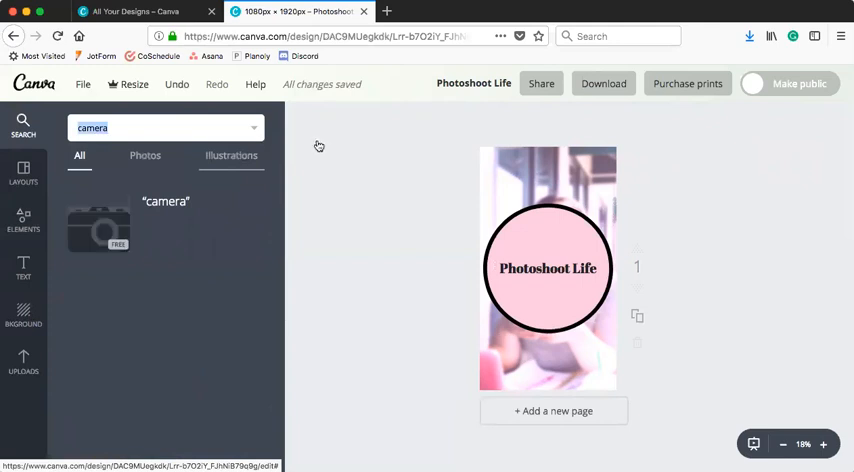
{"action": "left_click", "coordinate": [231, 155]}
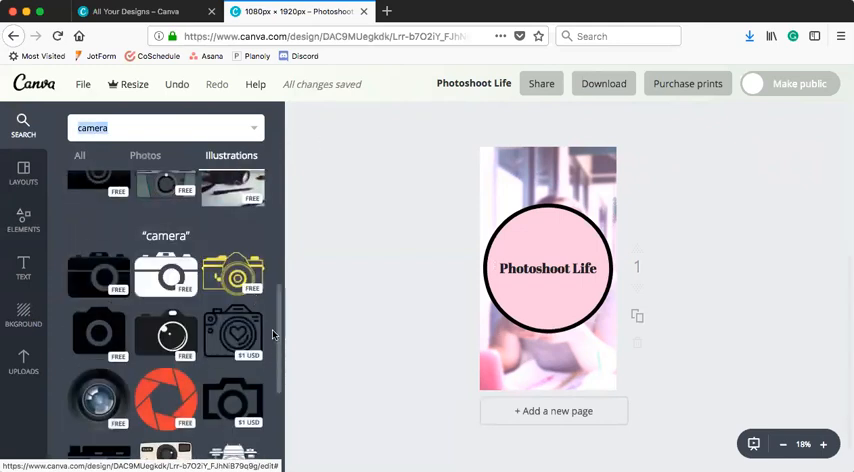
{"action": "scroll", "scroll_direction": "down", "scroll_amount": 3}
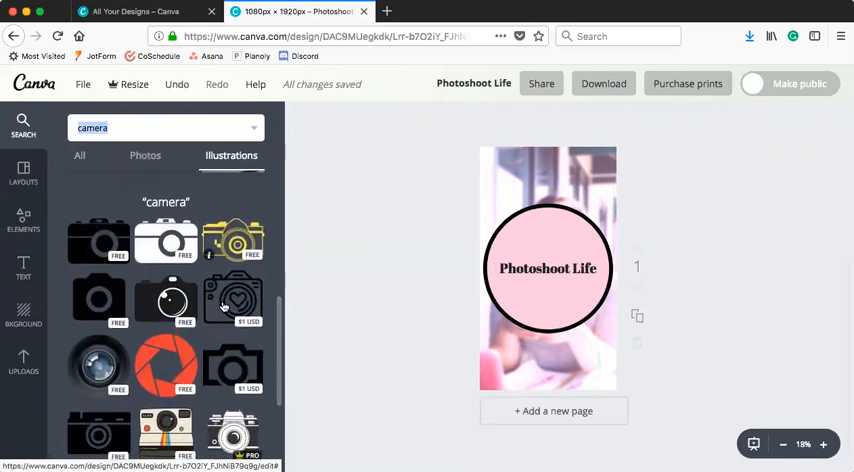
{"action": "scroll", "scroll_direction": "down", "scroll_amount": 3}
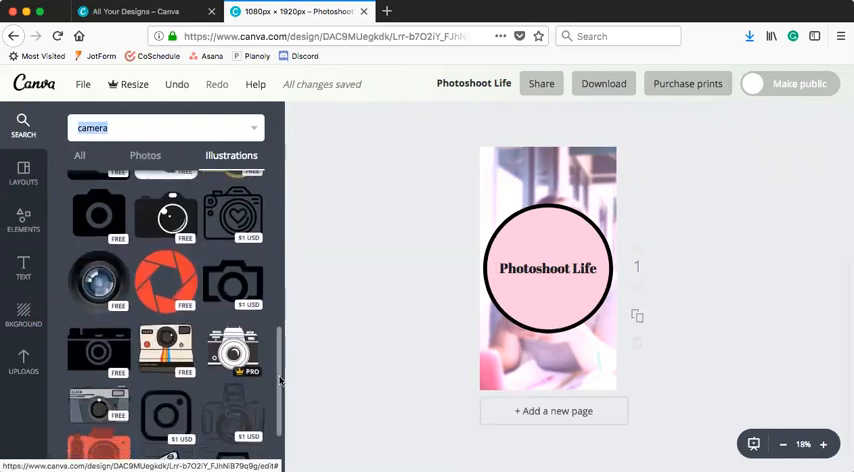
{"action": "scroll", "scroll_direction": "down", "scroll_amount": 3}
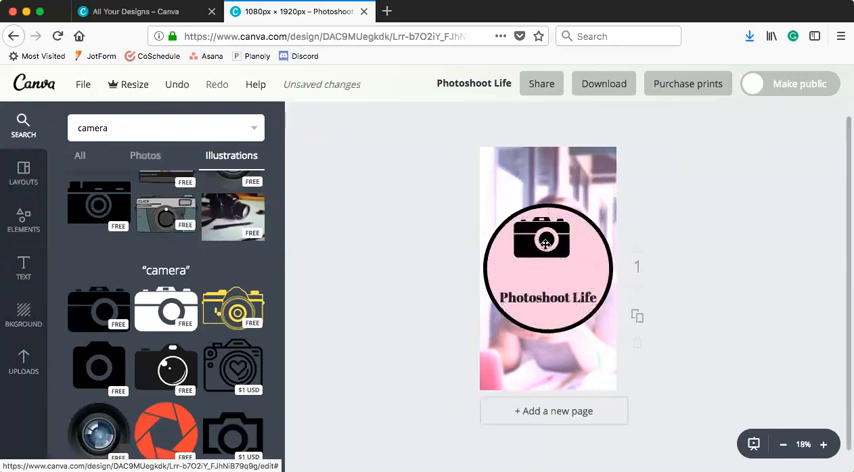
Step: Enlarge the camera illustration and set the Photoshoot Life heading to font size 28
{"action": "left_click", "coordinate": [543, 247]}
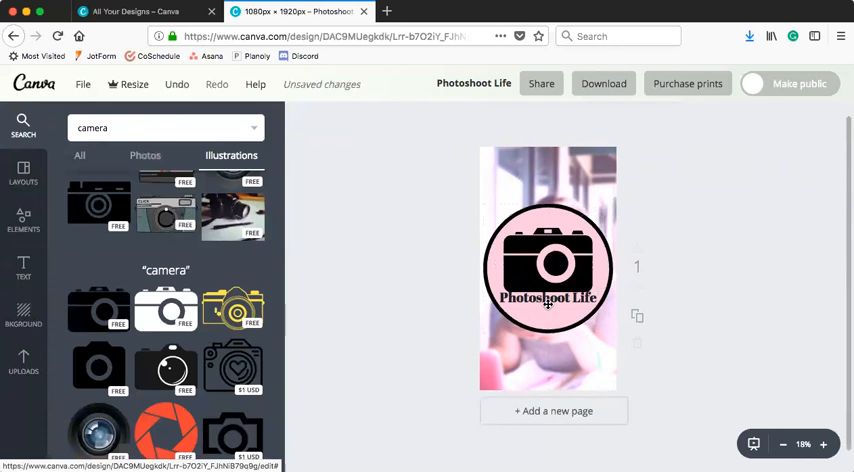
{"action": "mouse_move", "coordinate": [548, 304]}
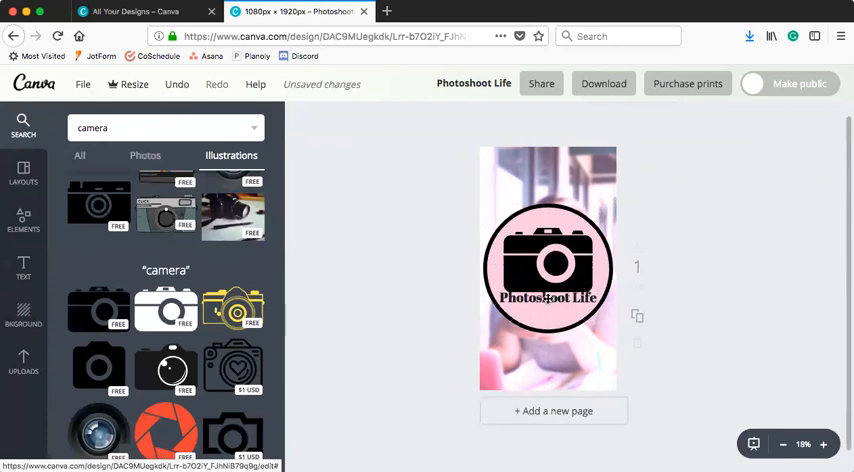
{"action": "left_click", "coordinate": [547, 297]}
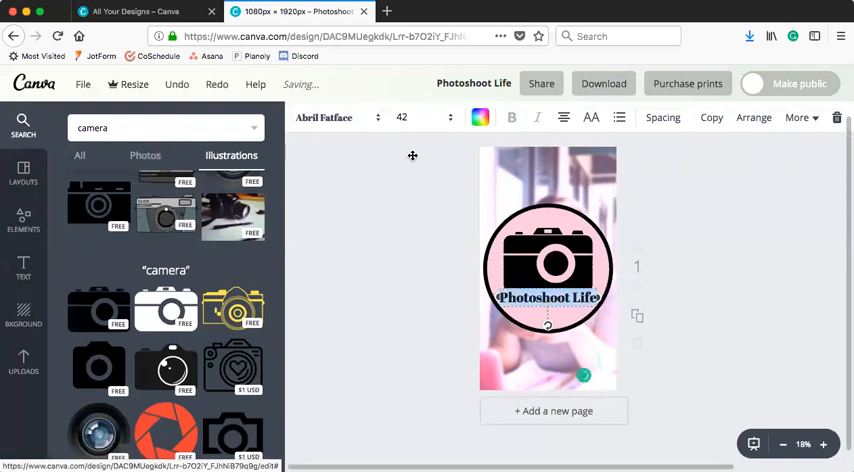
{"action": "left_click", "coordinate": [401, 117]}
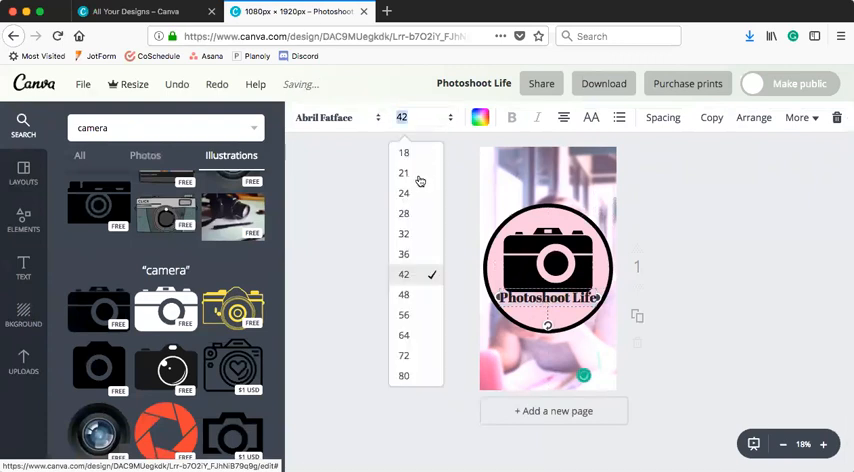
{"action": "left_click", "coordinate": [400, 213]}
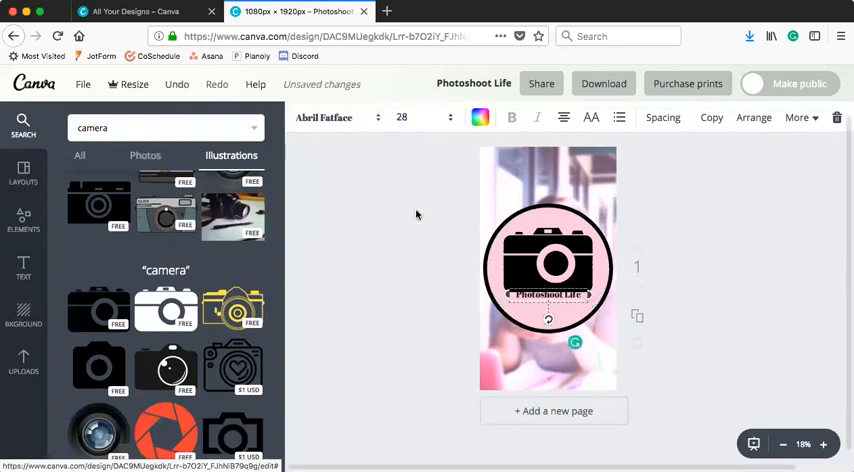
{"action": "left_click", "coordinate": [548, 301]}
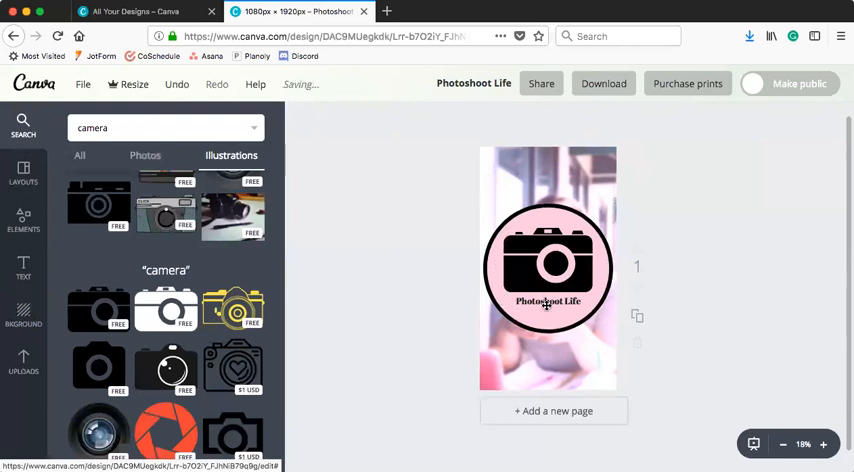
Step: Move the heading to the bottom of the cover and slightly shrink the camera
{"action": "left_click_drag", "start_coordinate": [548, 301], "coordinate": [548, 371]}
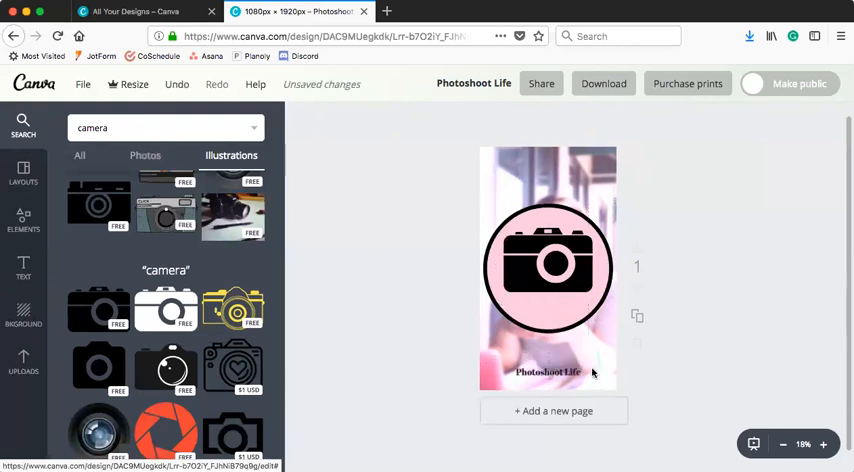
{"action": "left_click", "coordinate": [548, 268]}
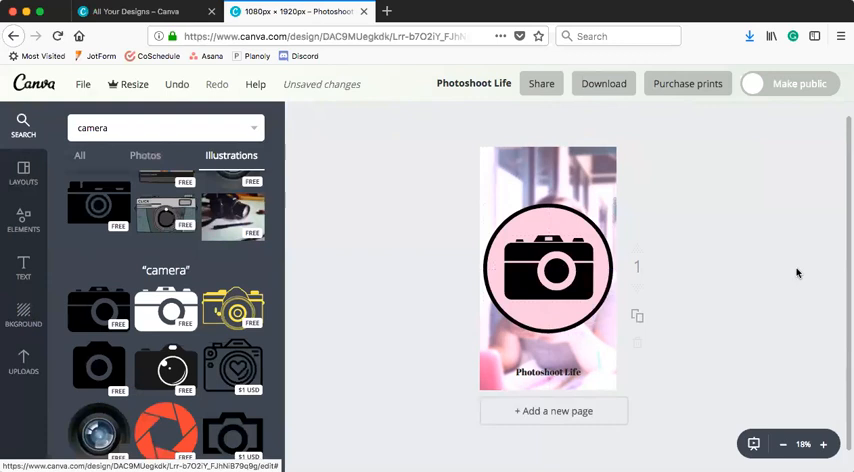
{"action": "left_click", "coordinate": [548, 268]}
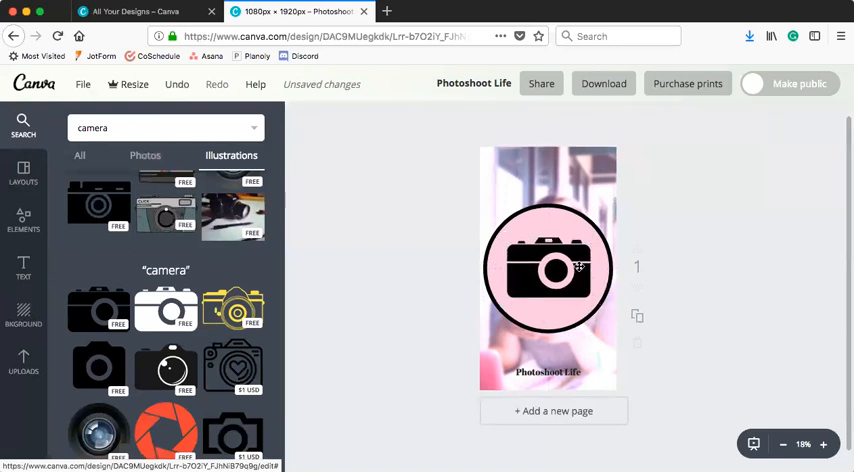
Step: Shrink the circle and camera together, centring the camera within the circle
{"action": "left_click", "coordinate": [550, 283]}
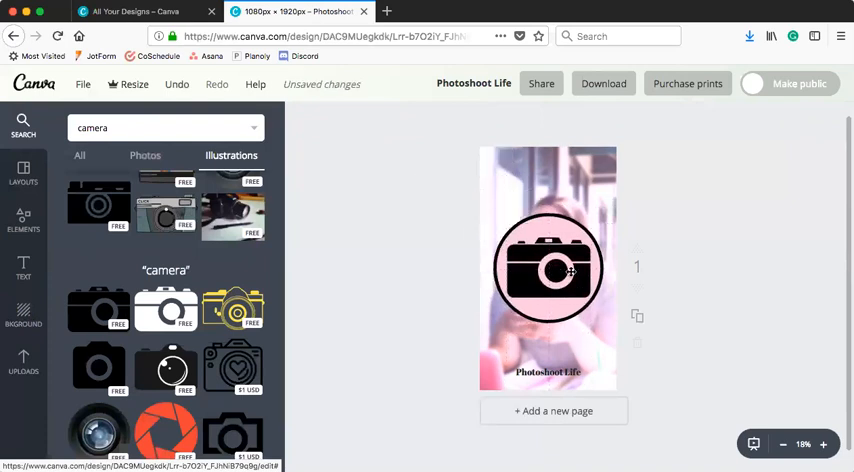
{"action": "left_click", "coordinate": [550, 268]}
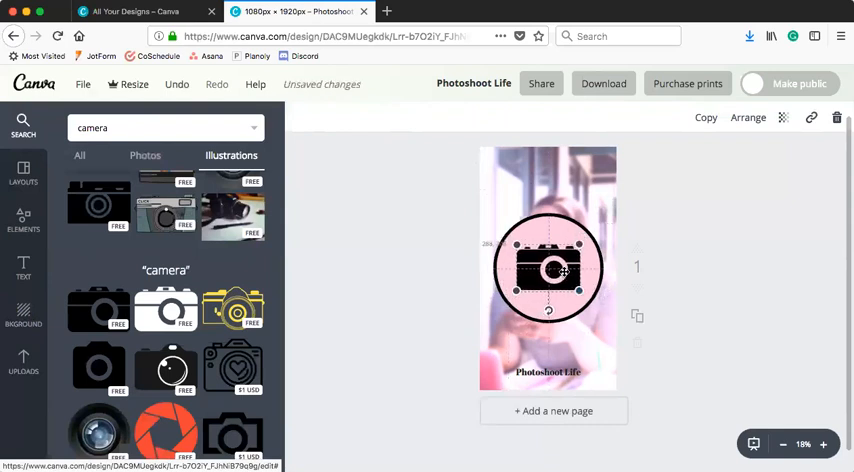
{"action": "left_click", "coordinate": [762, 251]}
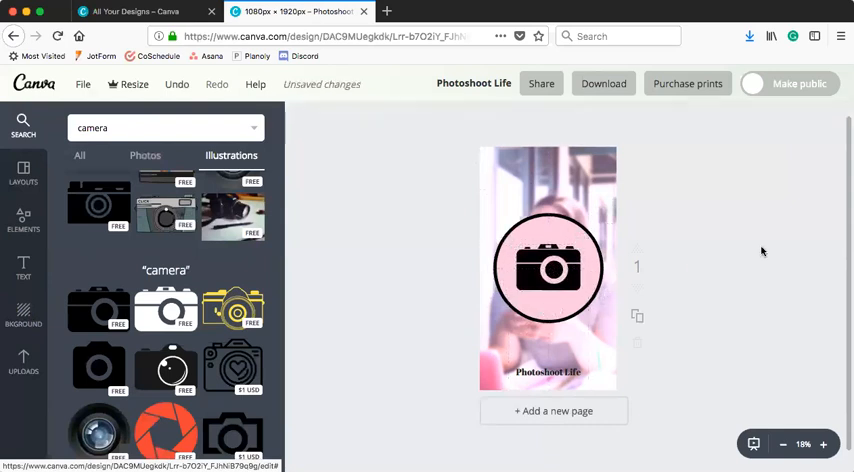